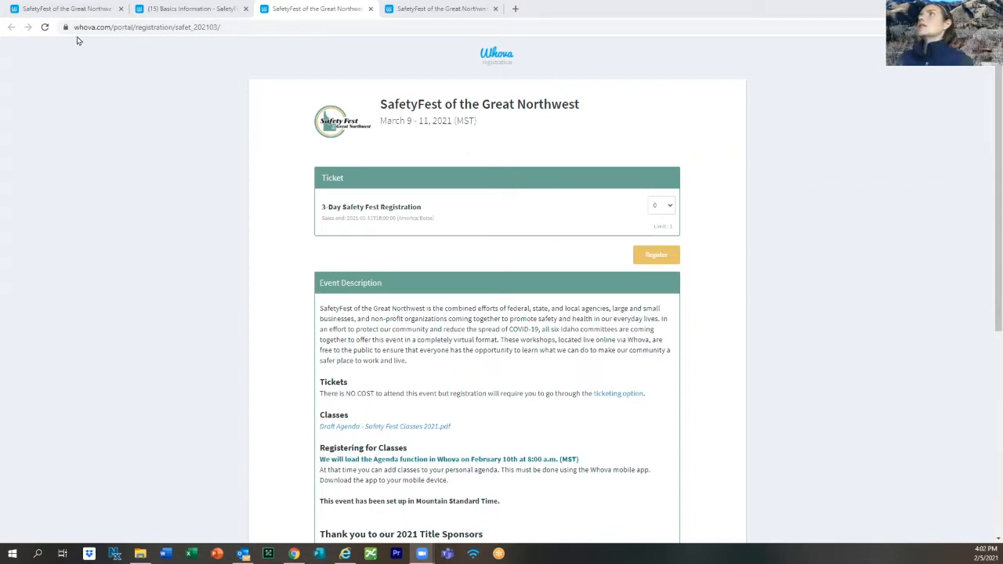
mouse_move(207, 46)
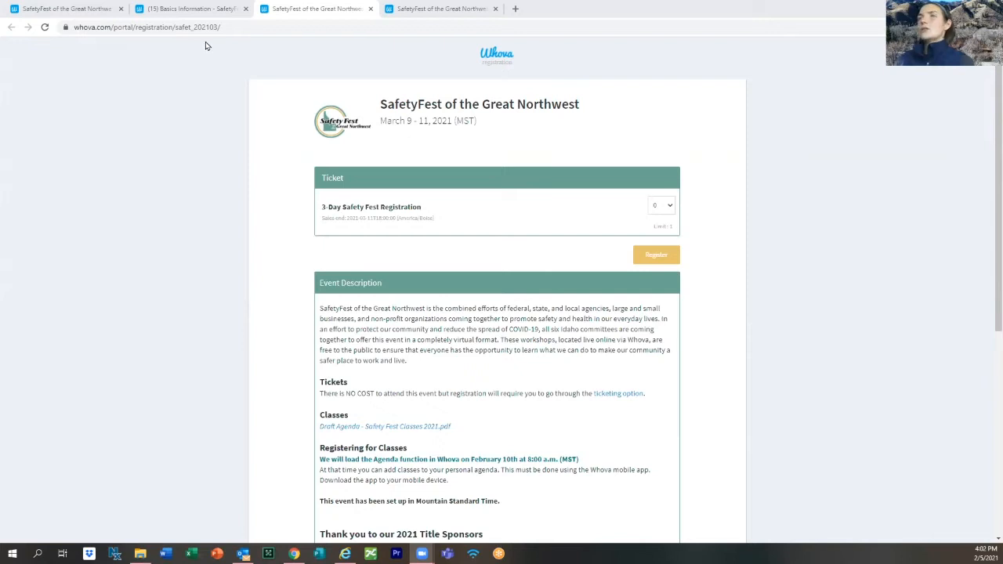
mouse_move(369, 181)
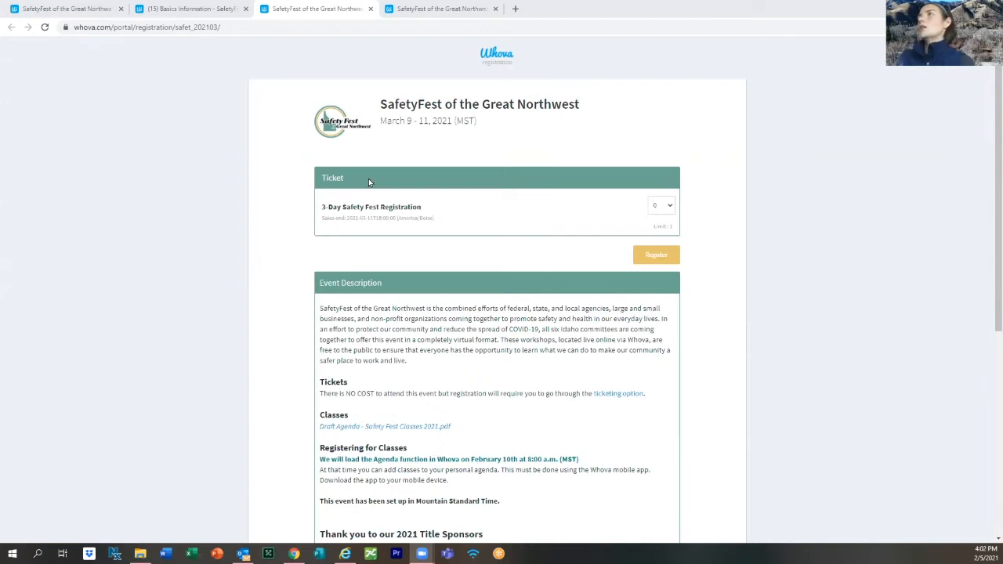
mouse_move(310, 204)
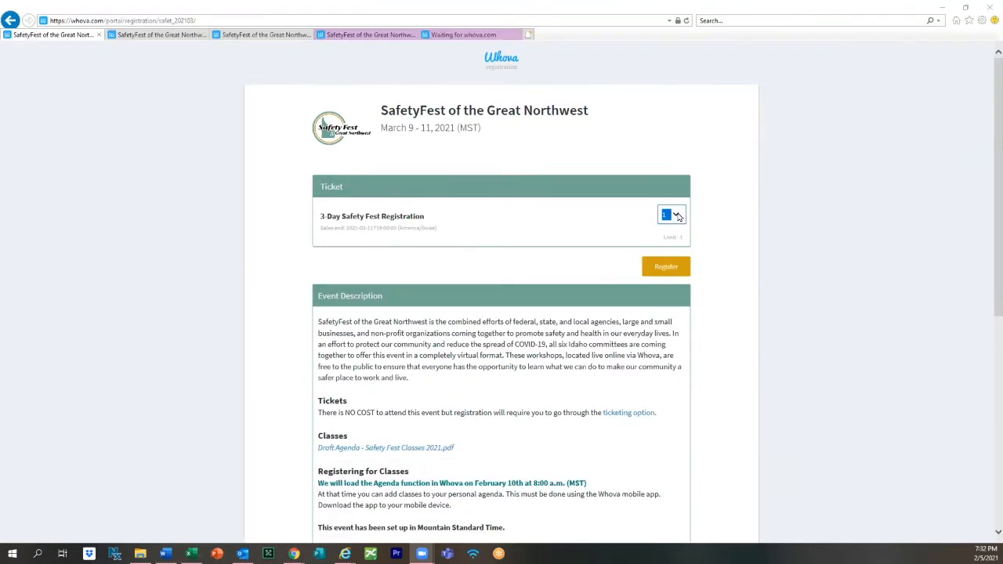
mouse_move(662, 254)
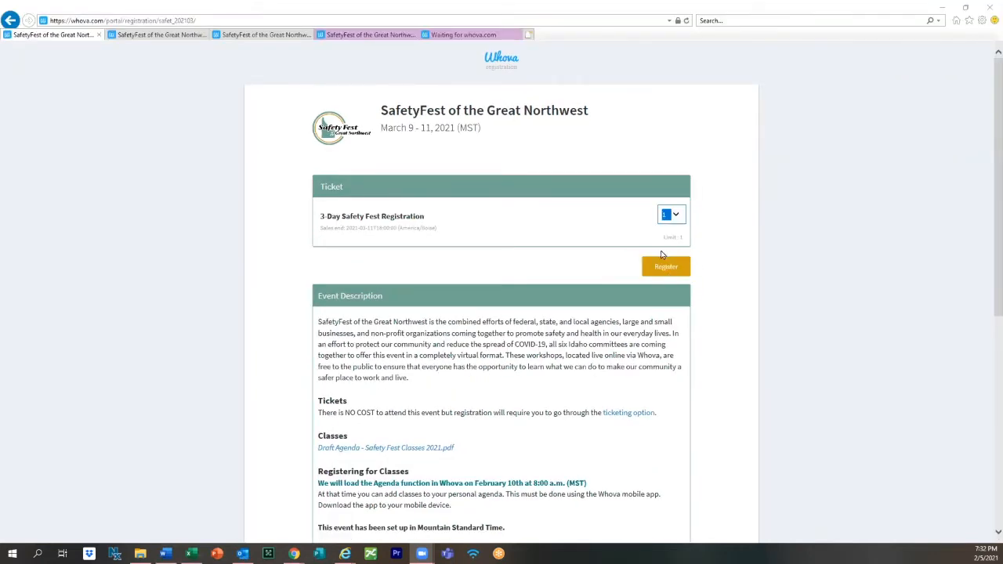
mouse_move(690, 263)
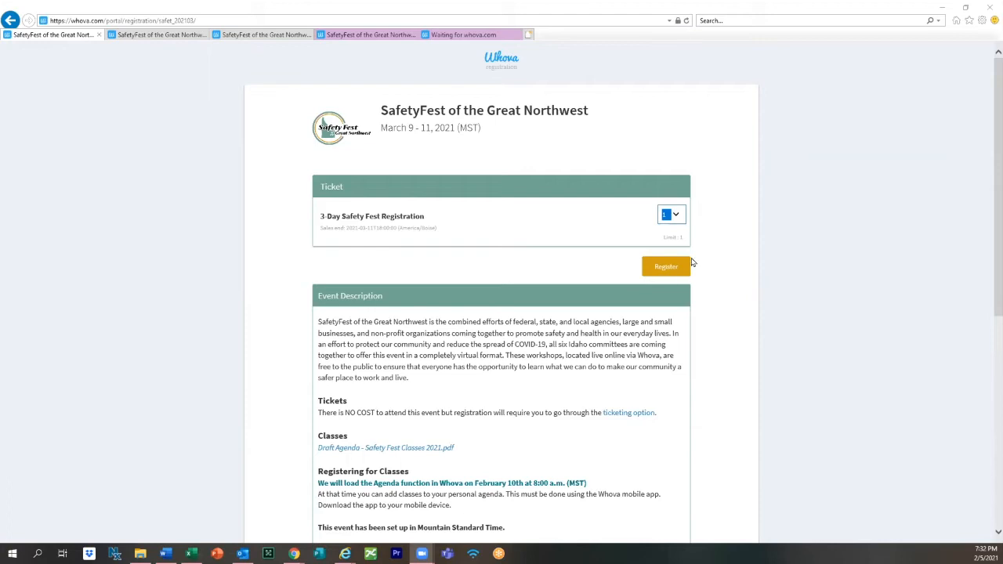
mouse_move(156, 35)
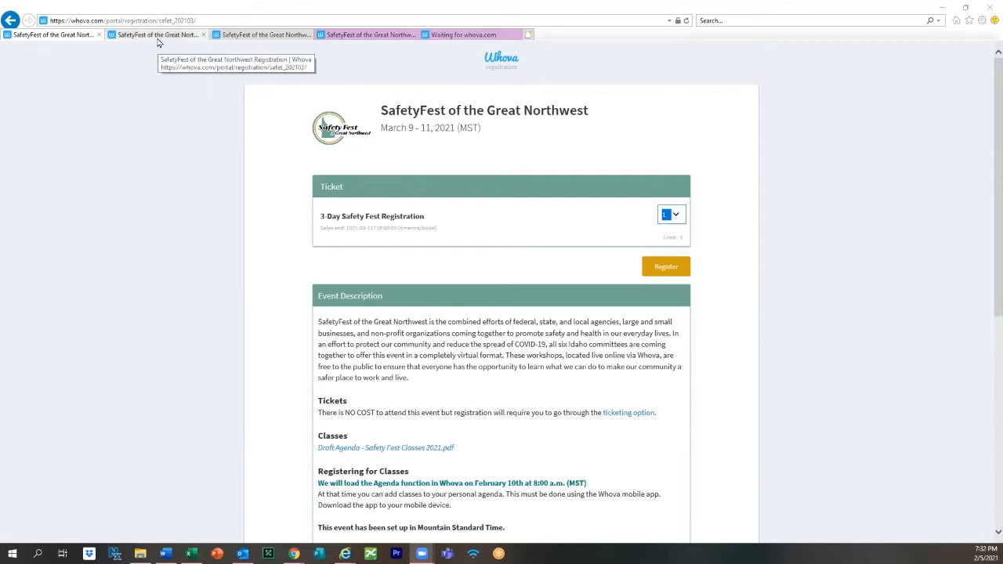
- Continue with one ticket, review the Registration Information form and submit it
click(664, 267)
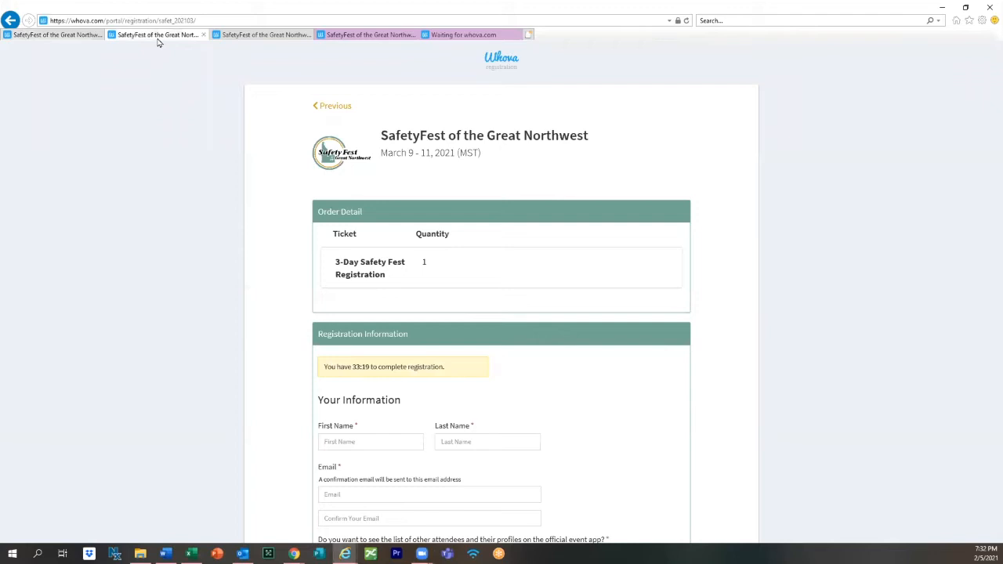
mouse_move(321, 152)
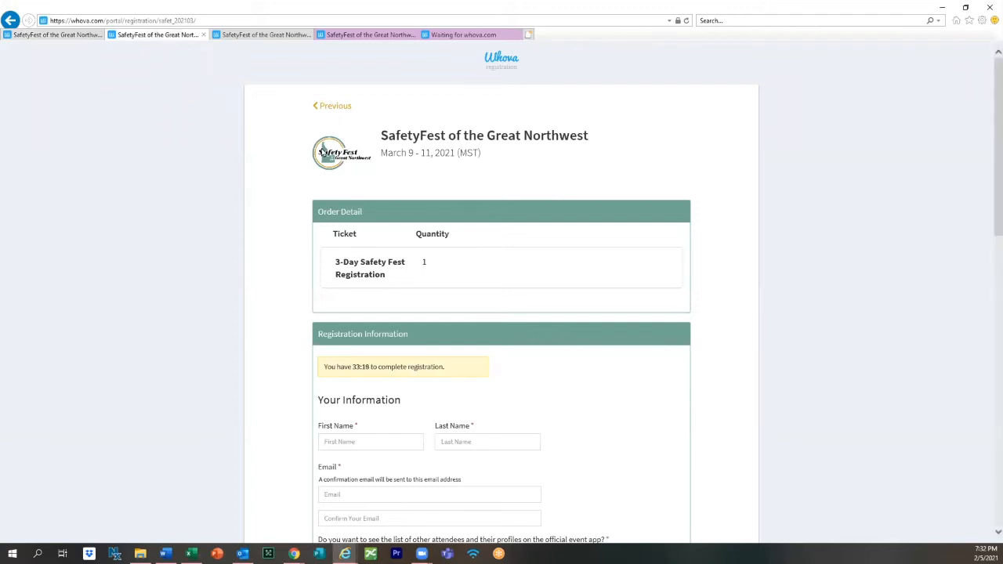
mouse_move(287, 138)
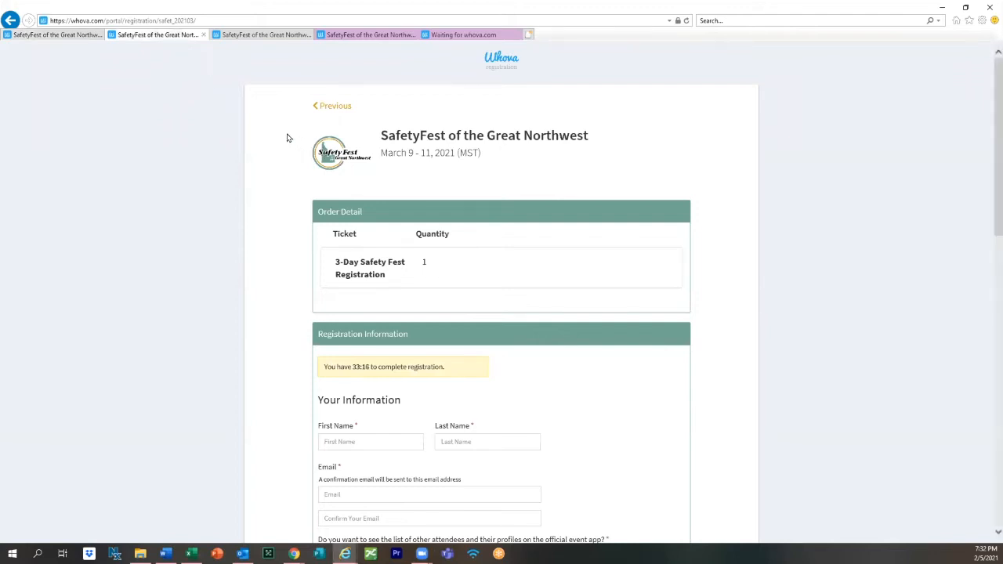
scroll(down, 3)
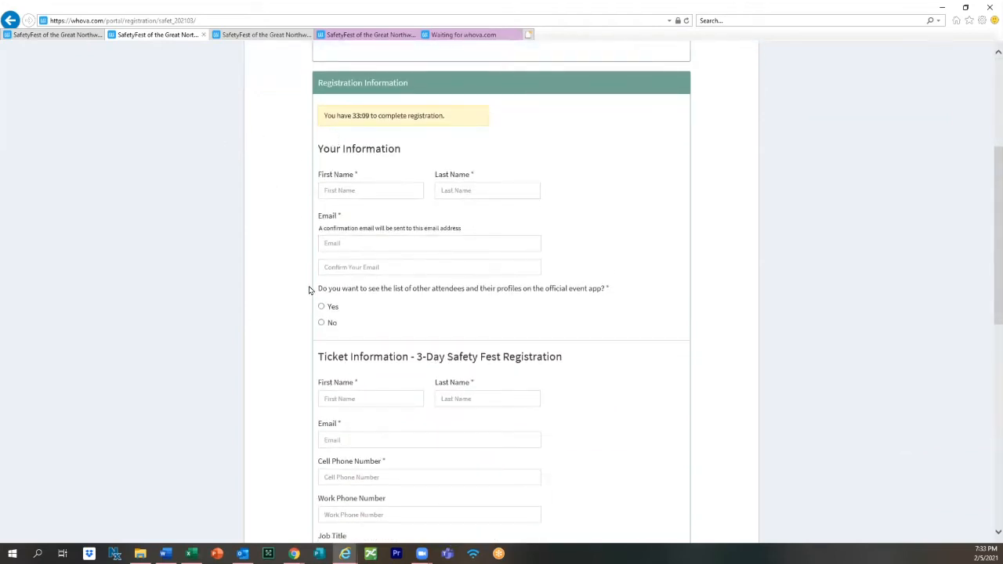
scroll(down, 3)
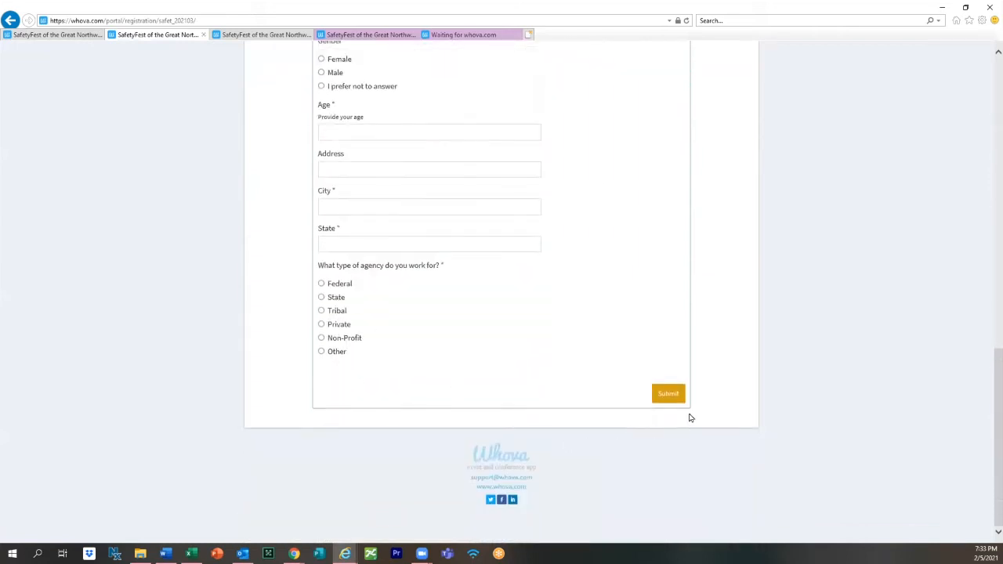
mouse_move(690, 375)
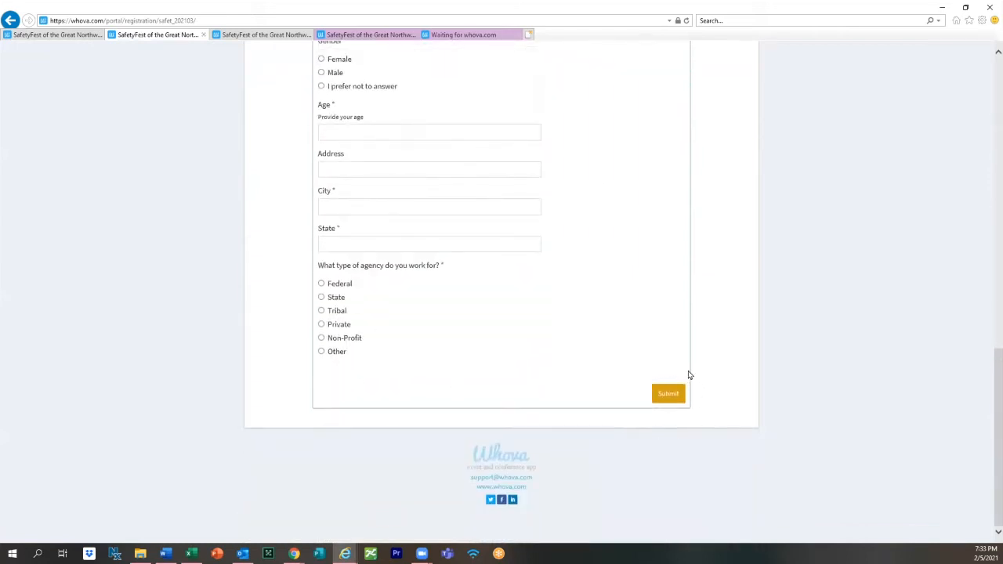
mouse_move(693, 402)
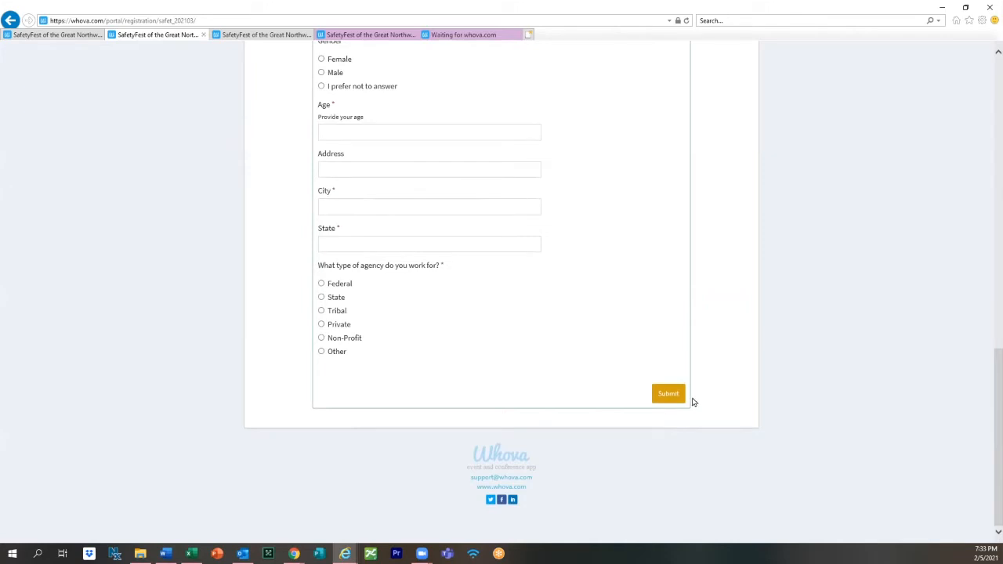
click(668, 393)
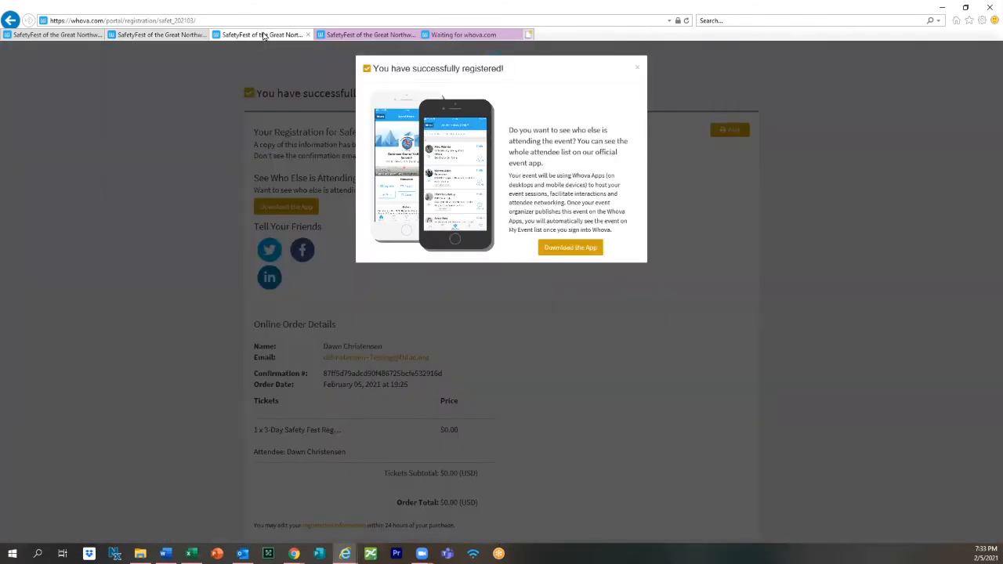
mouse_move(486, 84)
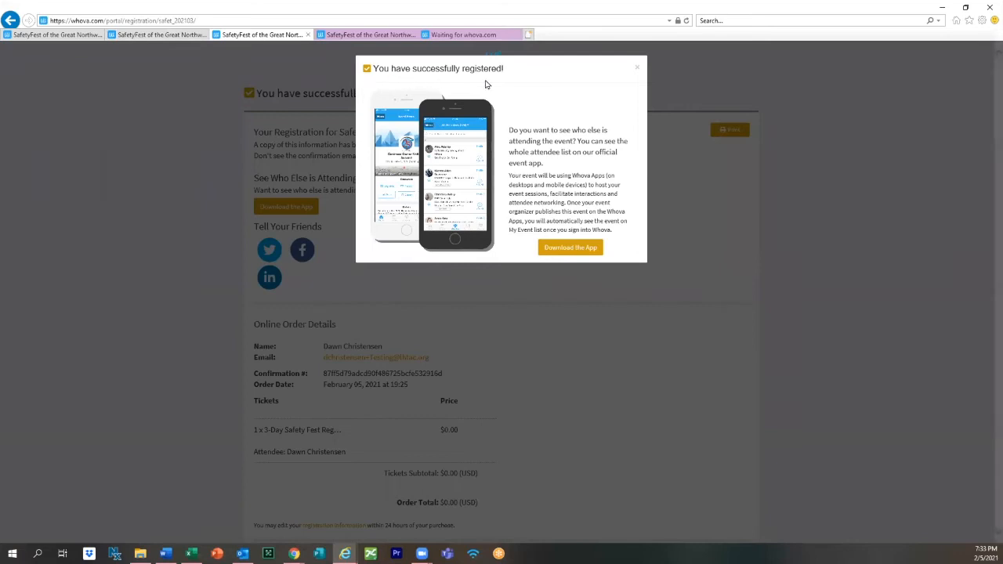
mouse_move(490, 160)
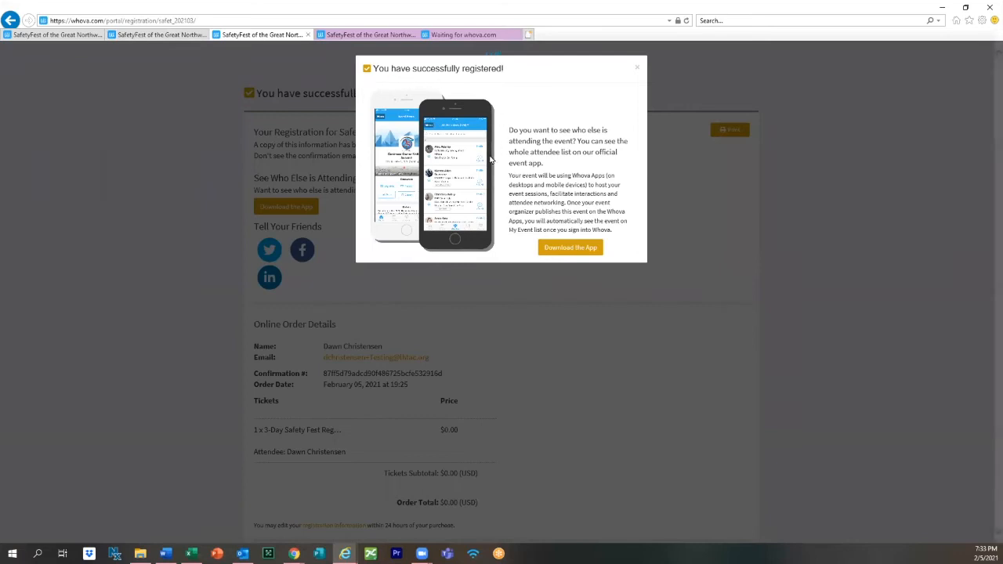
mouse_move(520, 238)
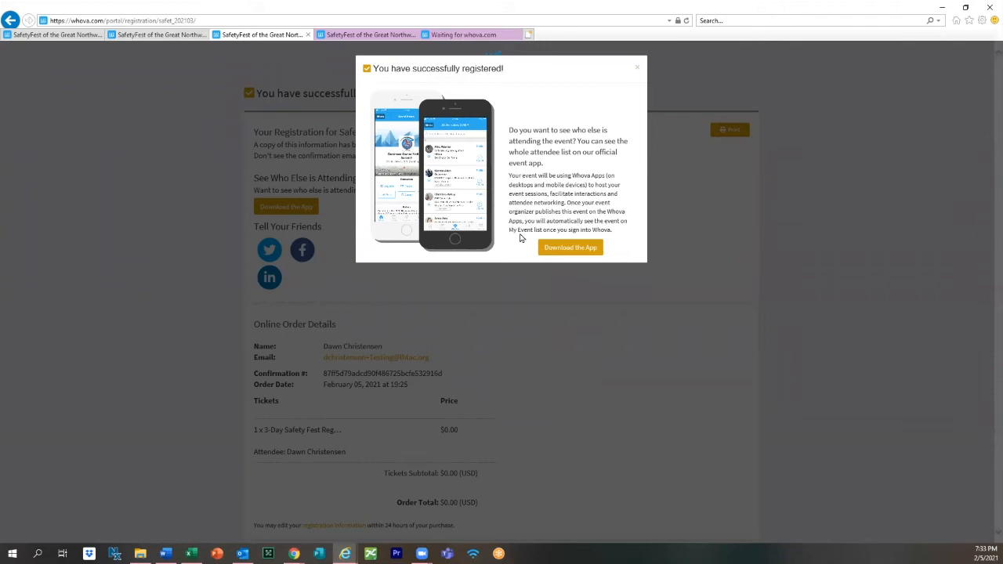
mouse_move(571, 248)
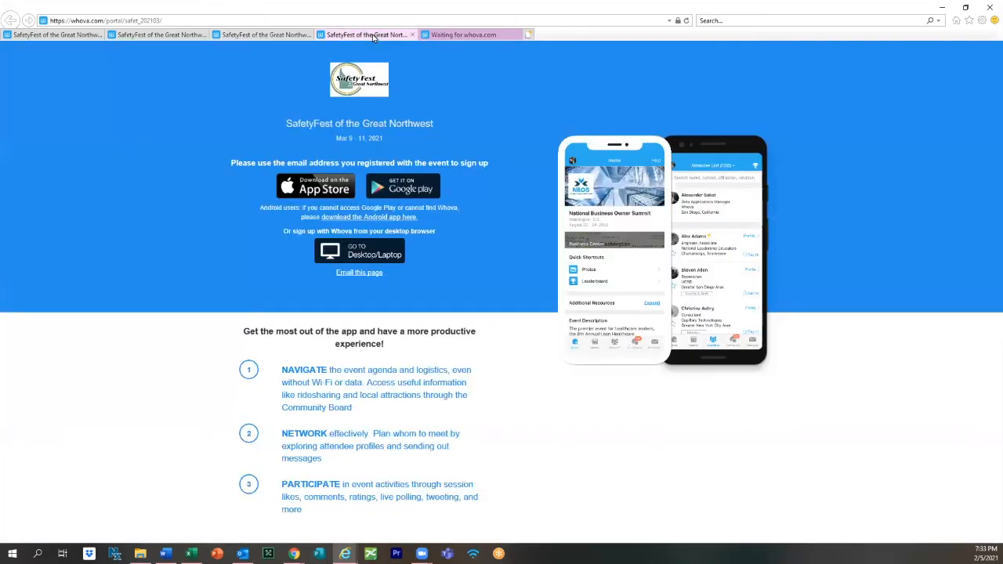
mouse_move(370, 73)
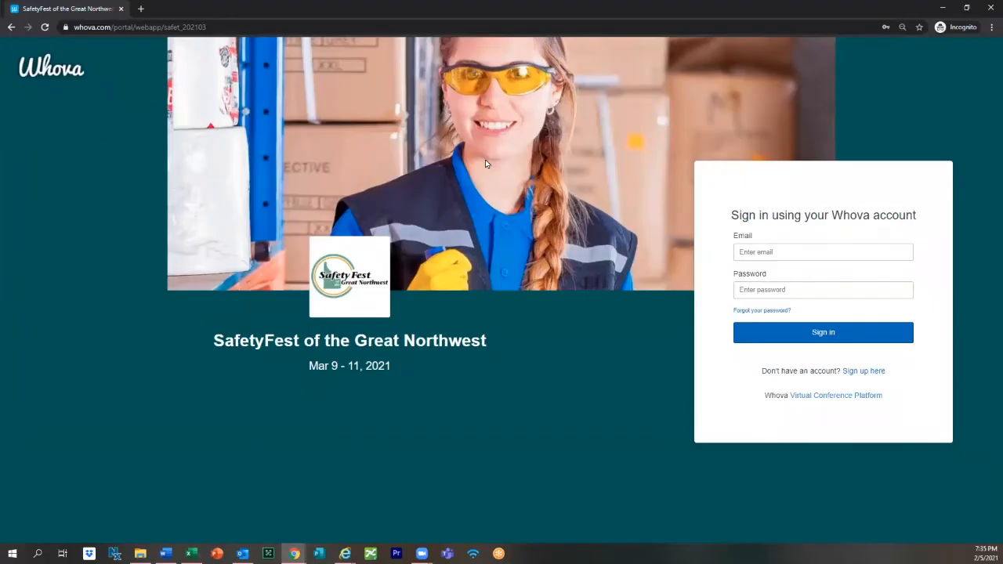
mouse_move(94, 198)
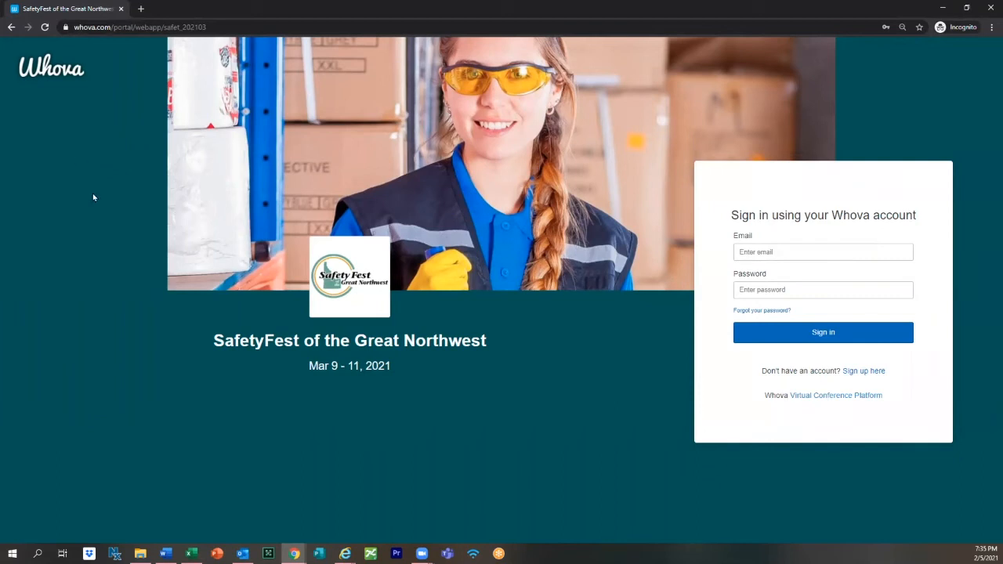
mouse_move(496, 272)
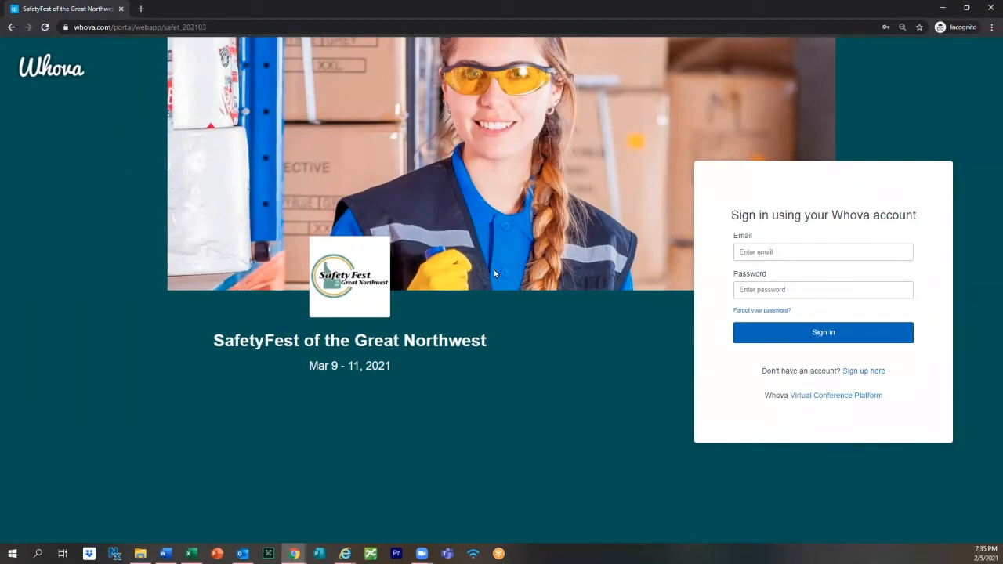
mouse_move(734, 221)
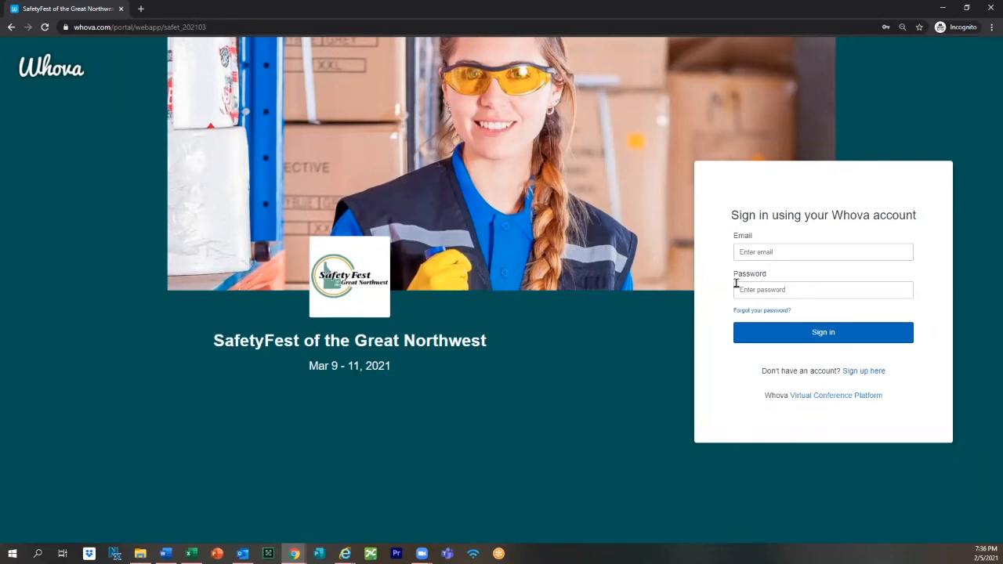
mouse_move(903, 370)
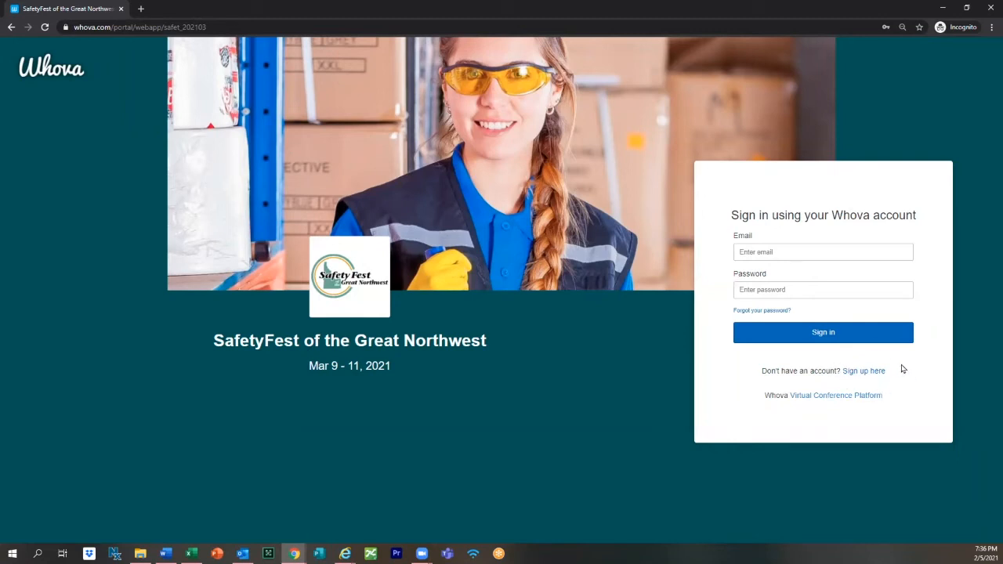
mouse_move(884, 368)
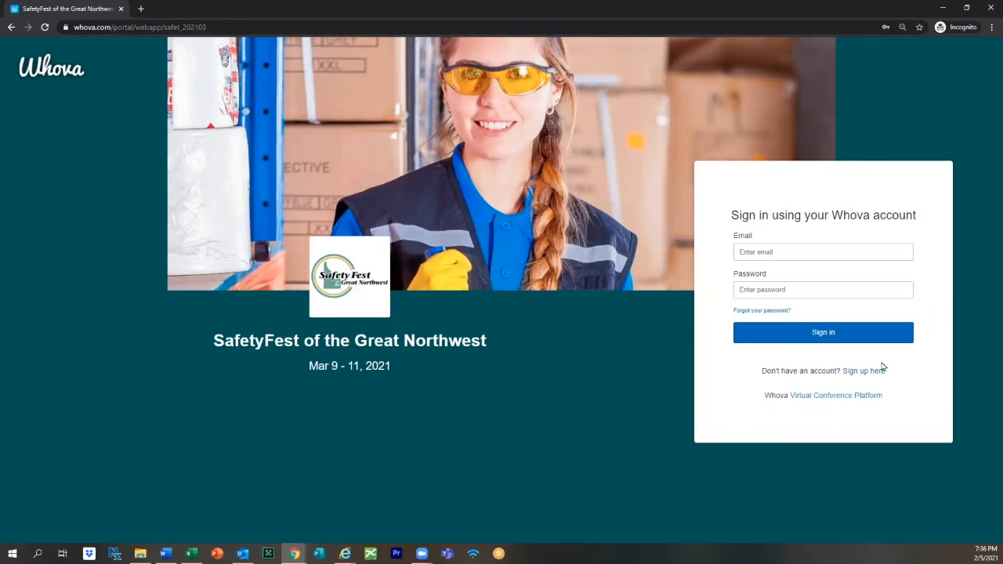
mouse_move(847, 339)
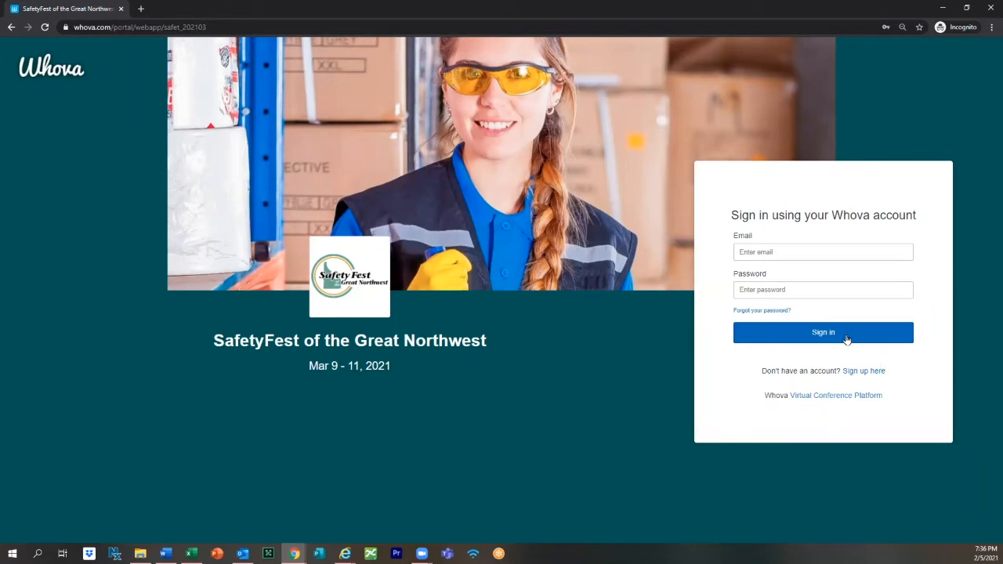
- Sign in to the SafetyFest event with the entered email and password
click(823, 333)
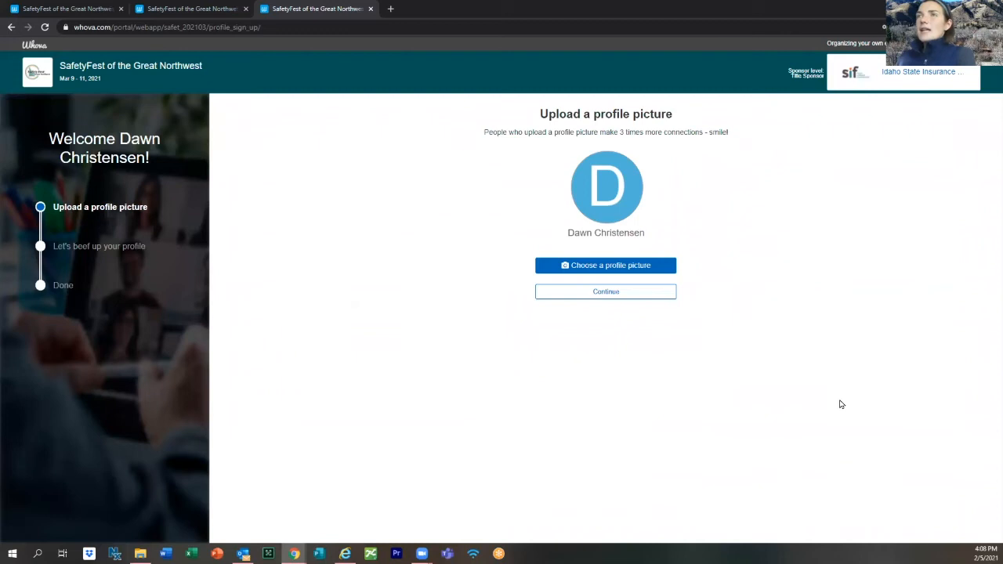
mouse_move(608, 305)
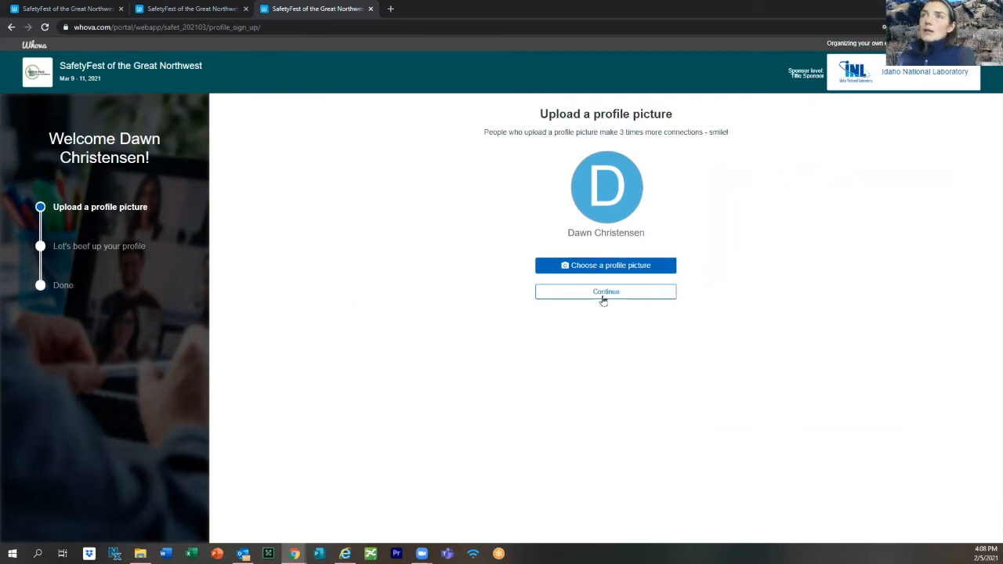
- Skip the profile picture and profile details steps and continue to the event home page
click(605, 292)
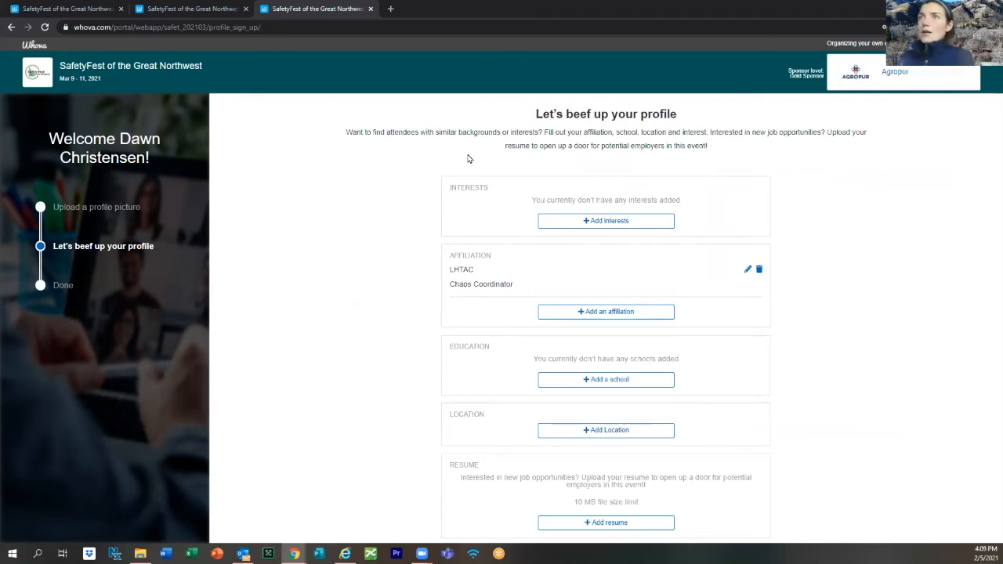
scroll(down, 3)
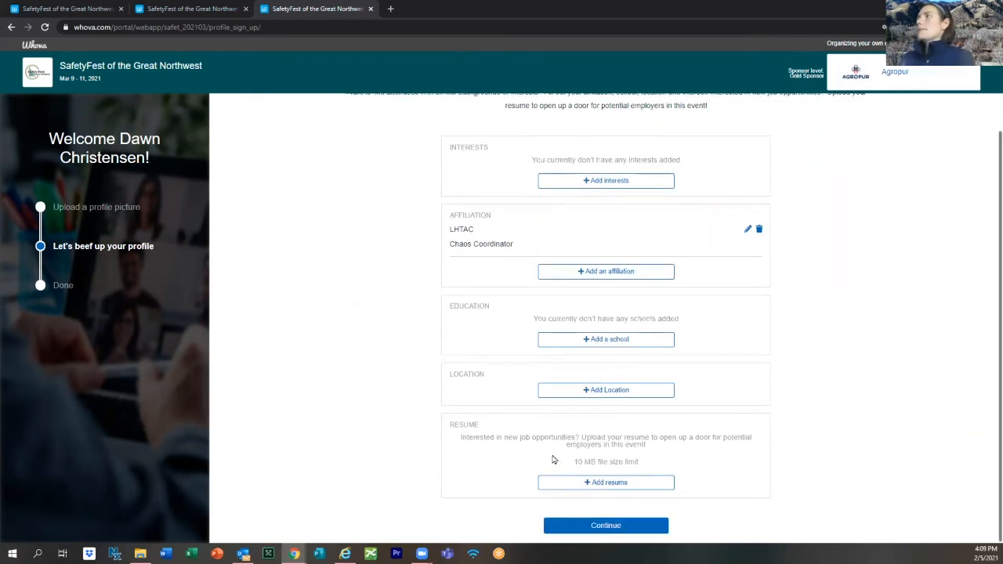
click(605, 525)
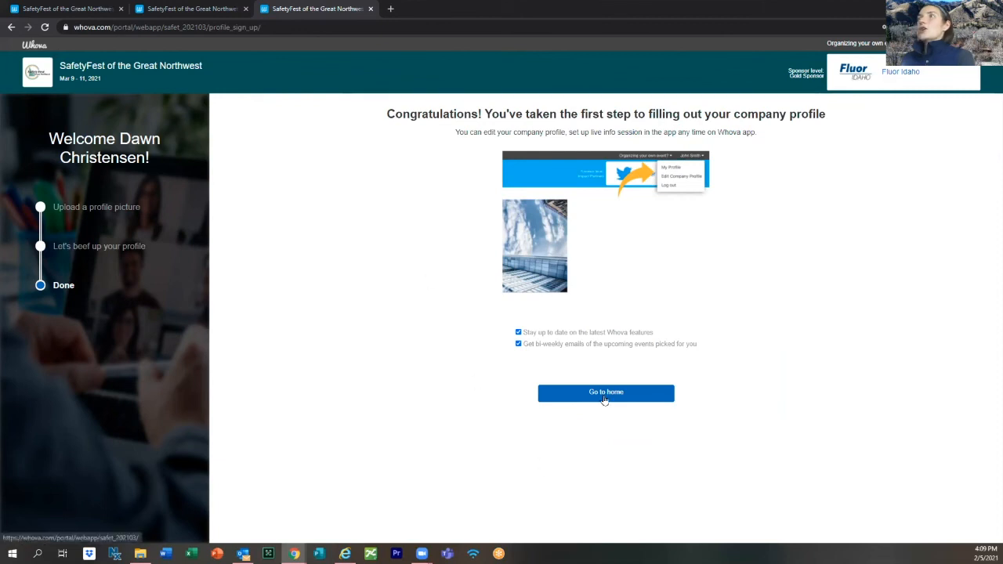
click(605, 392)
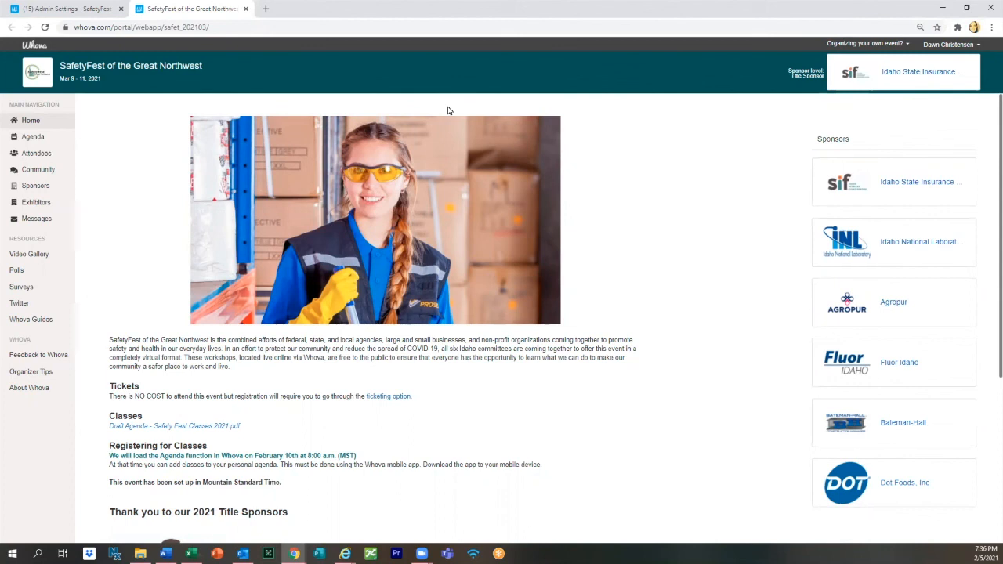
mouse_move(31, 122)
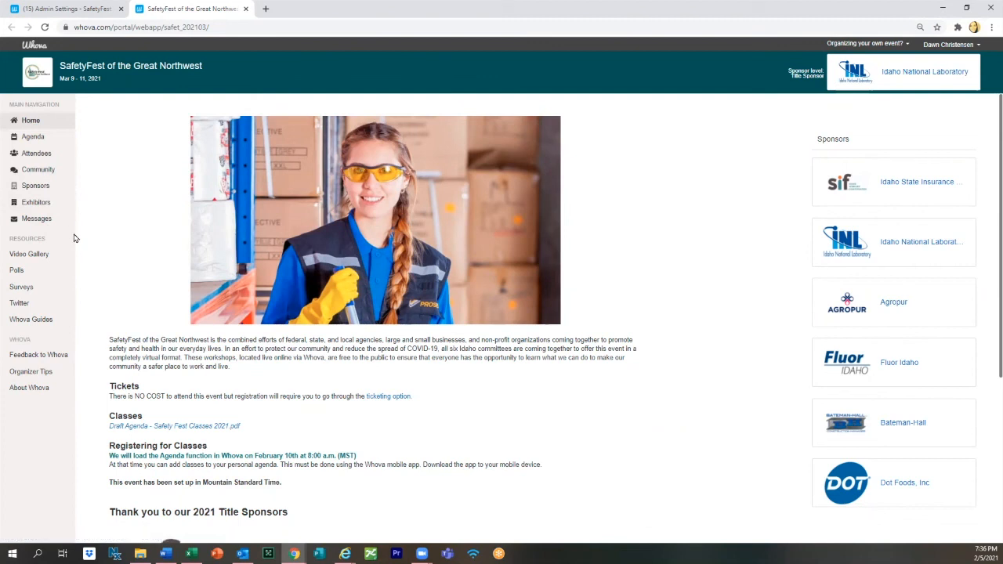
mouse_move(34, 202)
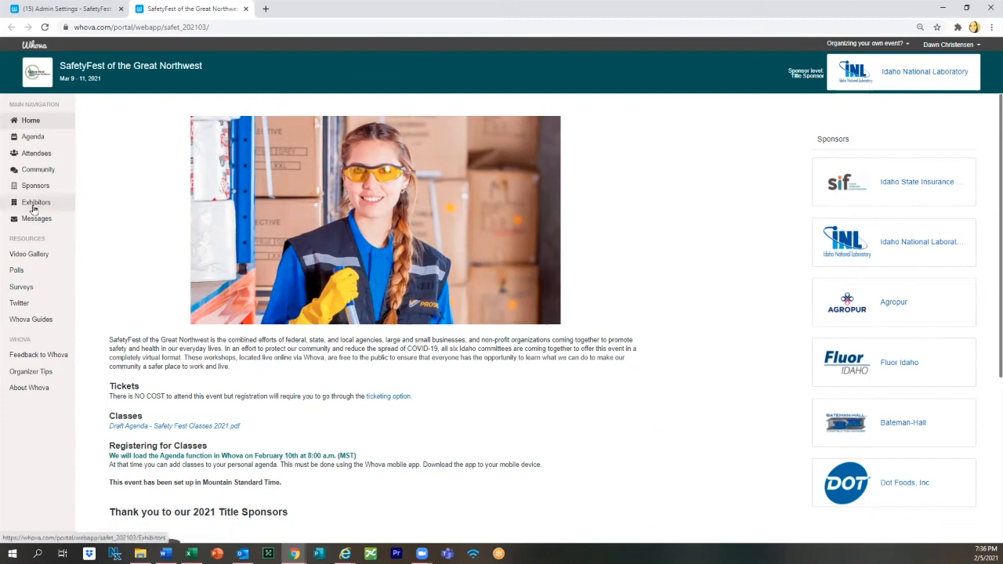
mouse_move(38, 198)
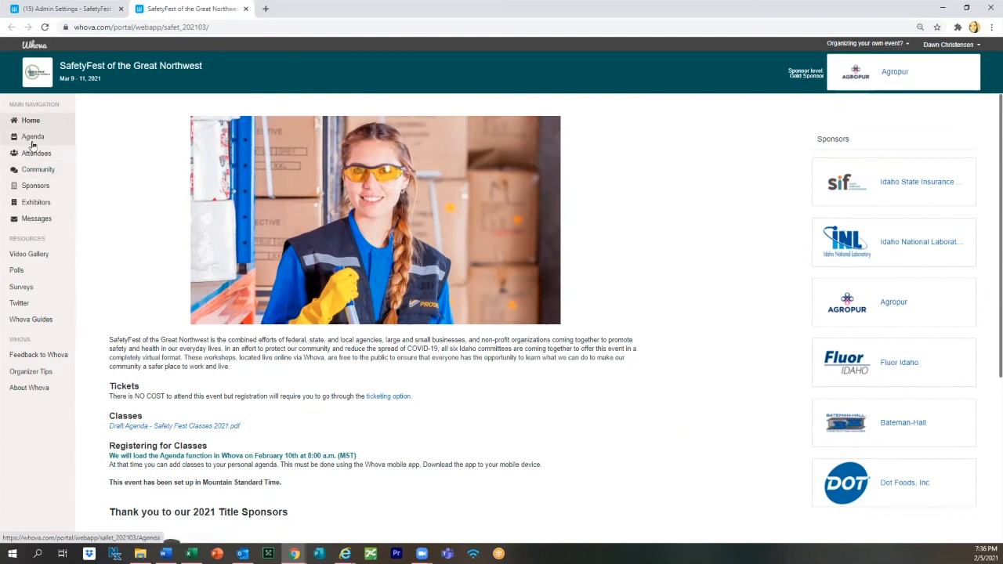
- View the SafetyFest Agenda page from the left navigation sidebar
click(33, 137)
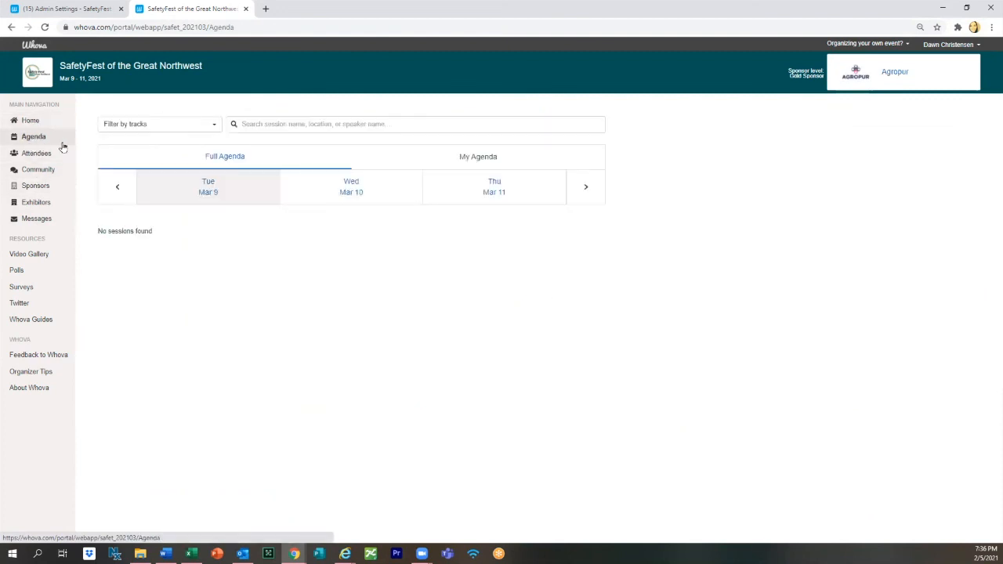
mouse_move(189, 232)
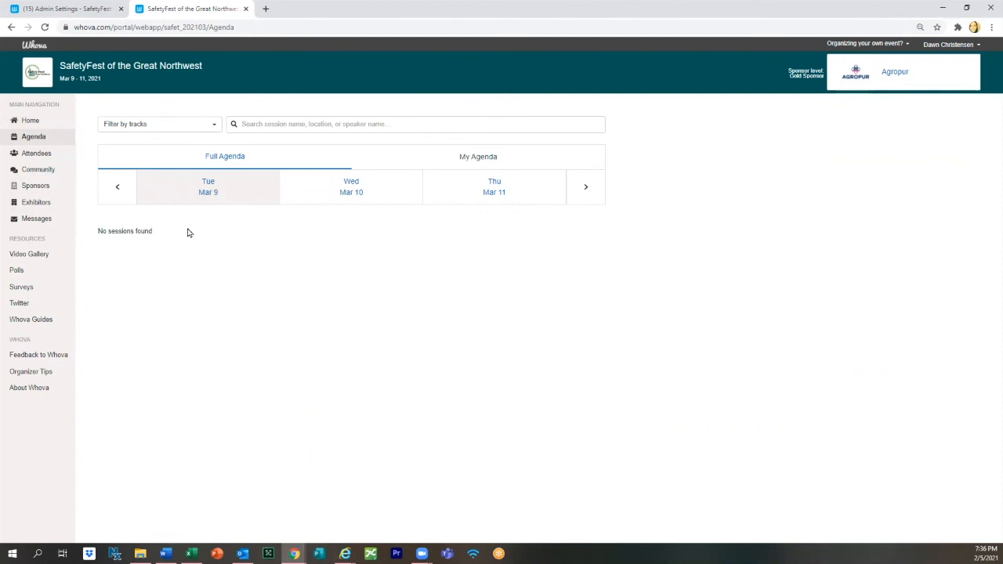